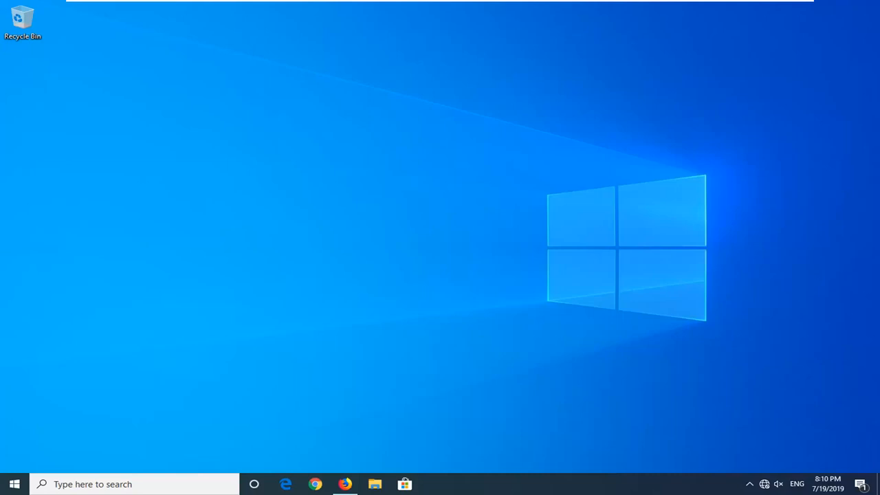
mouse_move(336, 441)
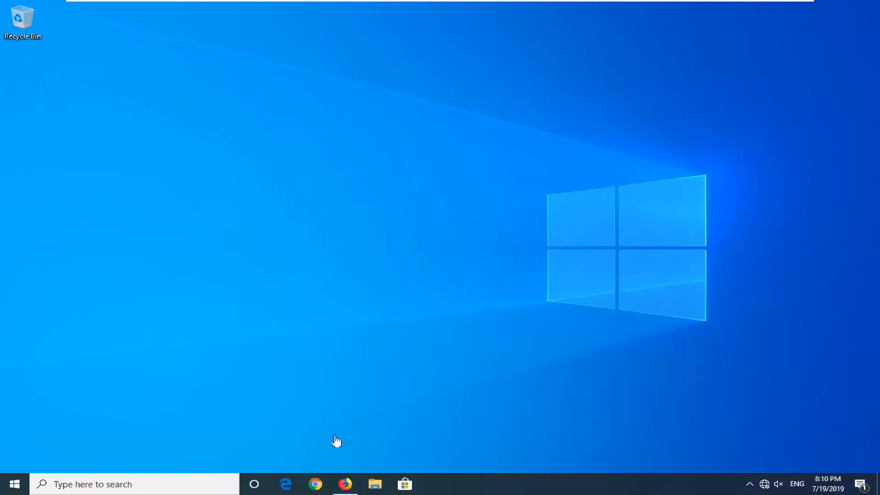
Launch Firefox from the taskbar, landing on the Google homepage.
click(345, 484)
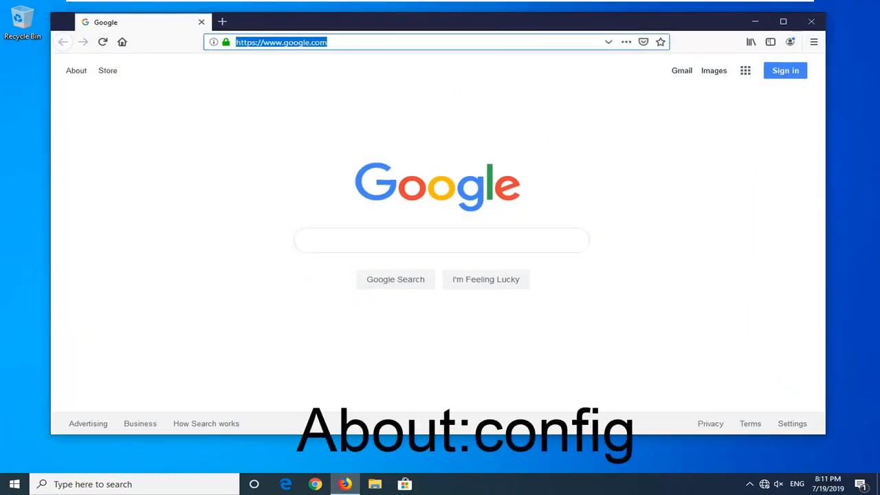
Navigate to about:config, reaching its warranty warning page.
text(about)
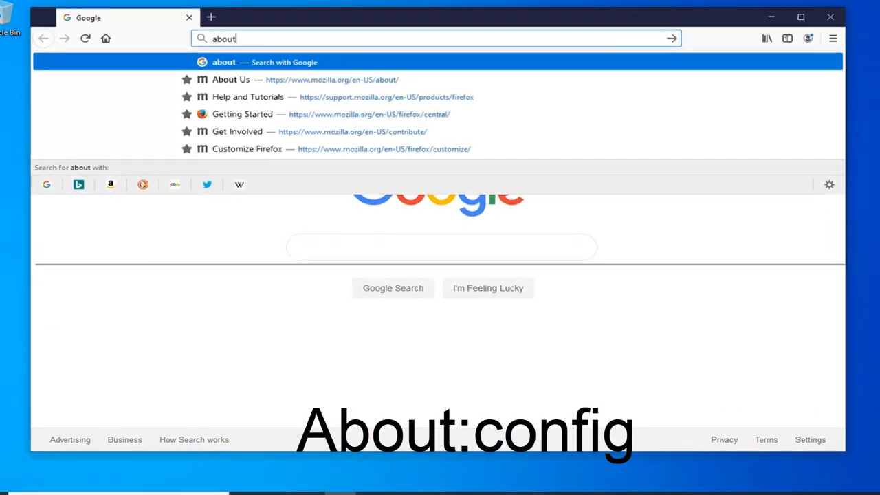
text(:)
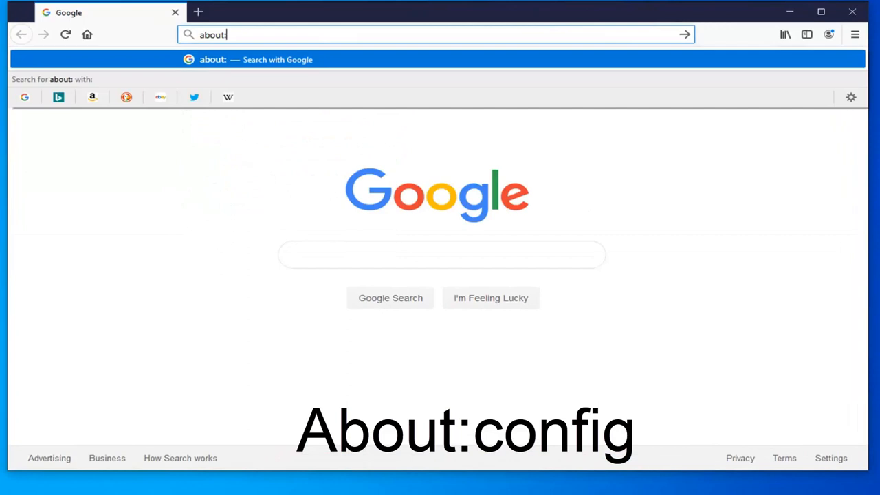
text(config)
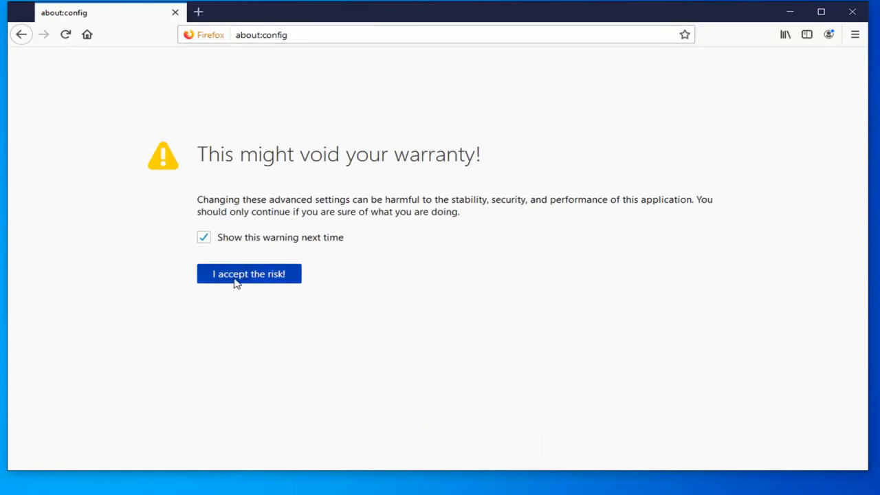
Accept the risk to reveal the full advanced preferences table.
click(248, 273)
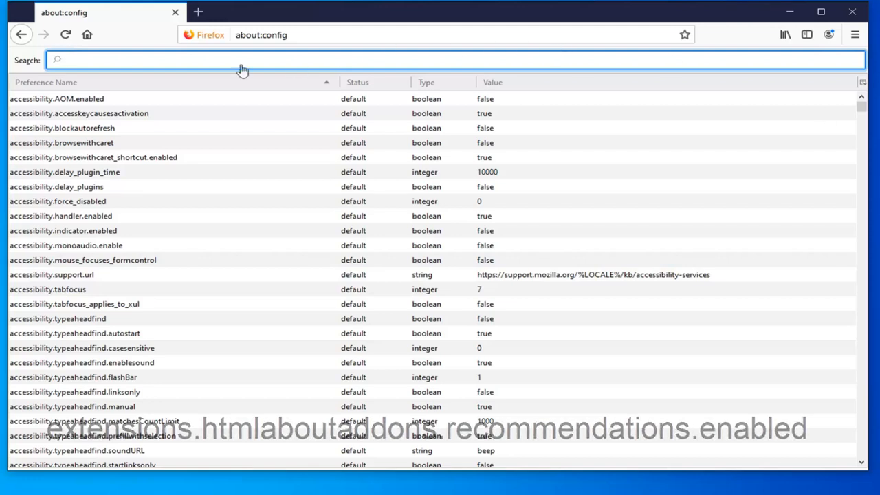
Filter preferences to extensions.htmlaboutaddons.recommendations.enabled, currently true.
text(extensions.htmlaboutaddons.recommendations.enabled)
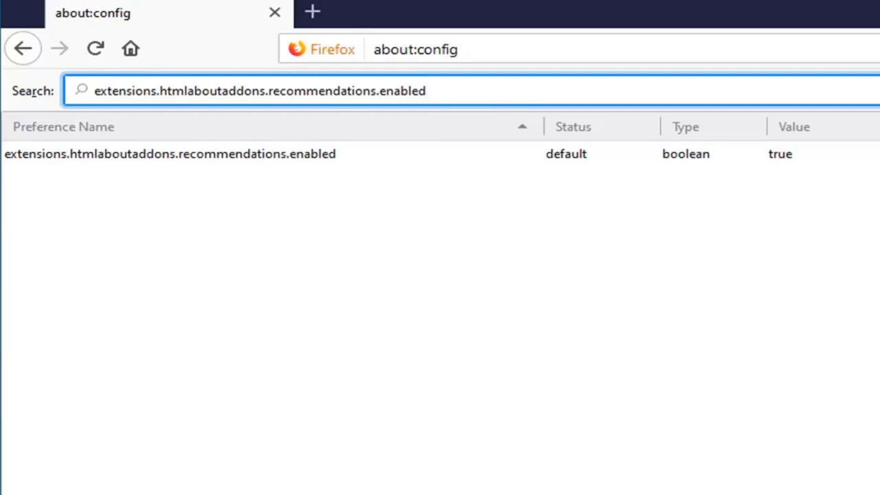
double_click(172, 153)
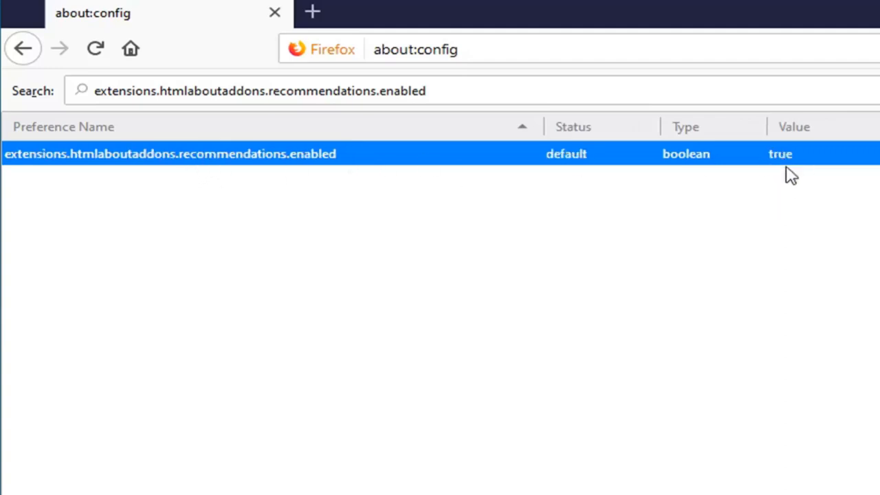
mouse_move(775, 214)
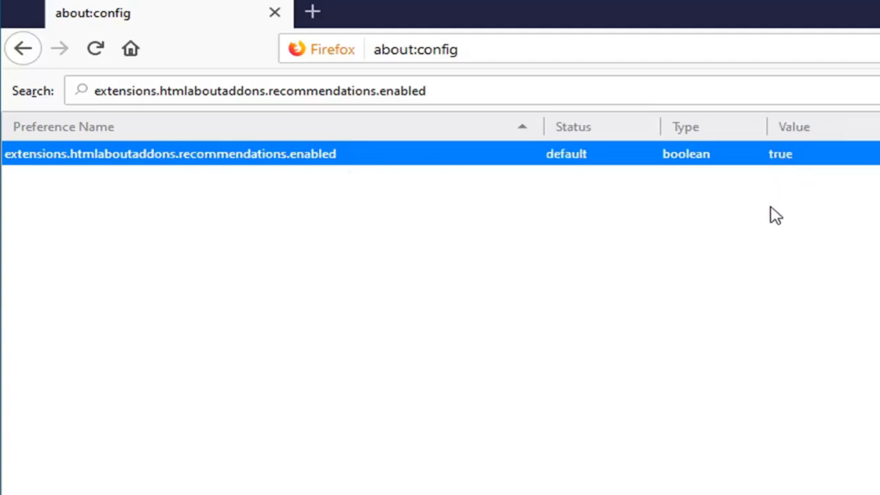